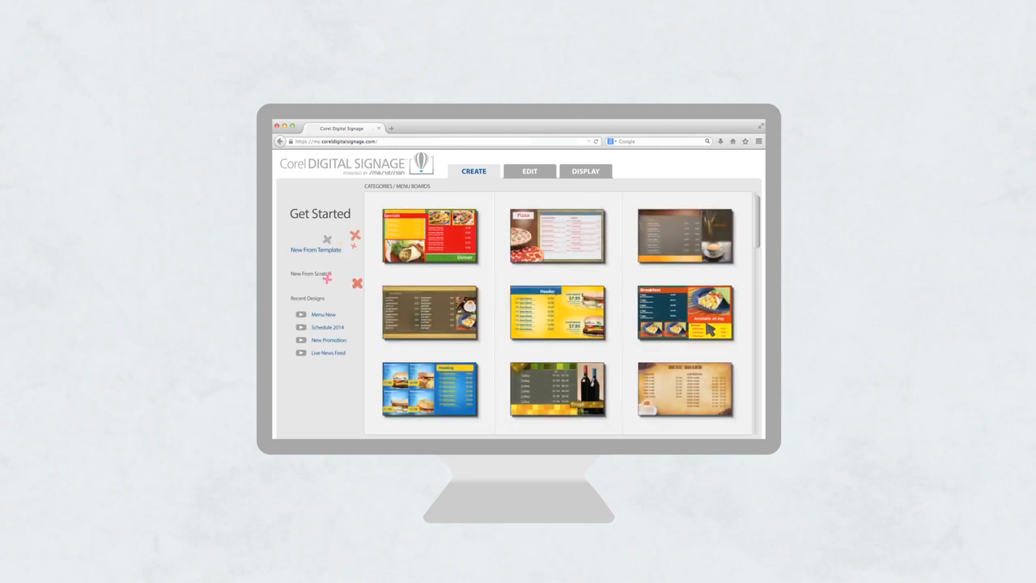
Scroll down the Menu Boards gallery to reveal the pizza, Italian pasta and smoothie templates
{"action": "double_click", "coordinate": [686, 313]}
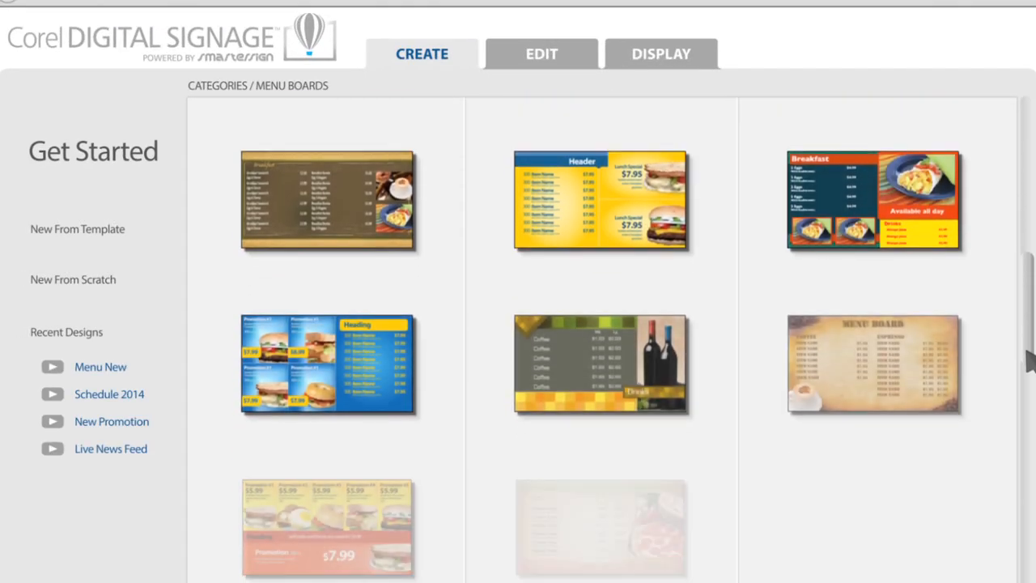
{"action": "scroll", "scroll_direction": "down", "scroll_amount": 3}
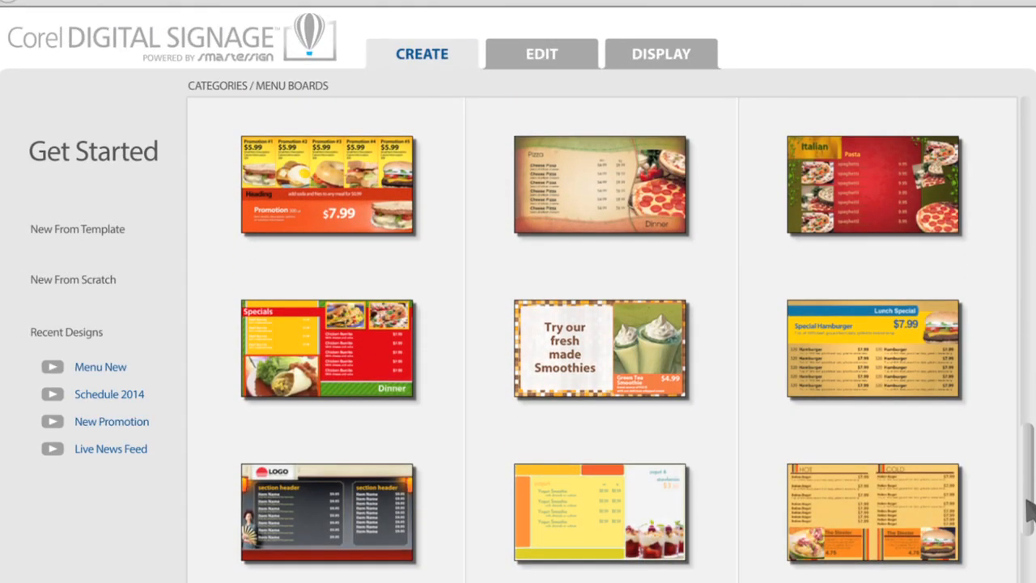